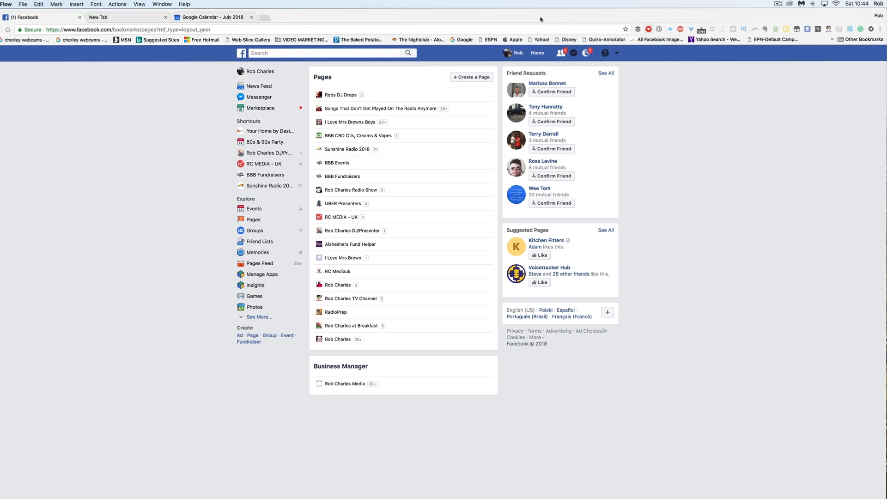
pyautogui.moveTo(367, 92)
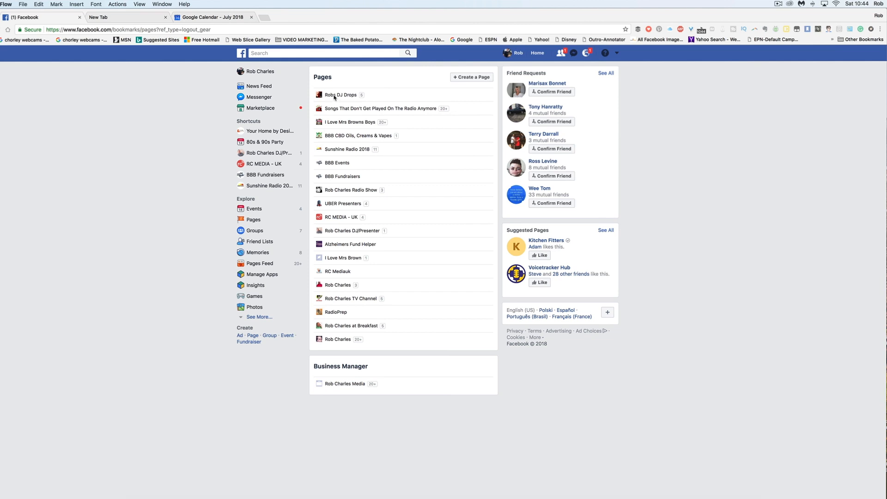
pyautogui.moveTo(352, 97)
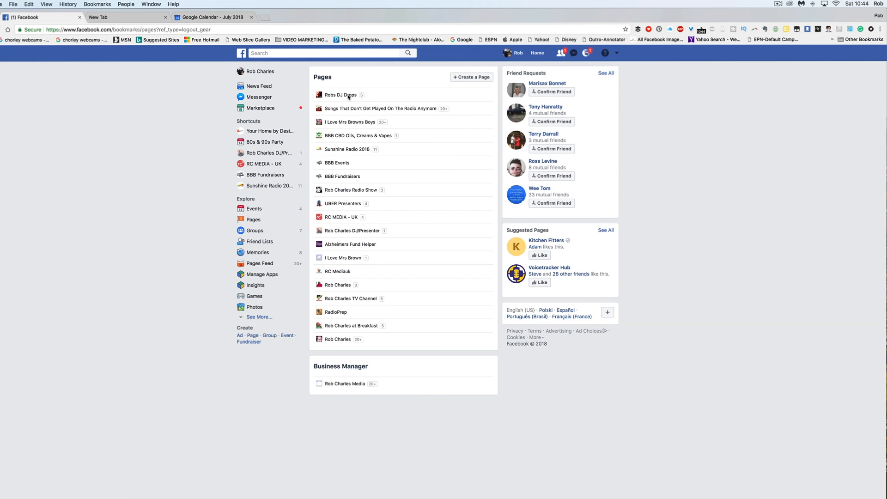
# - Open the Robs DJ Drops page from the Pages bookmarks list
pyautogui.click(340, 94)
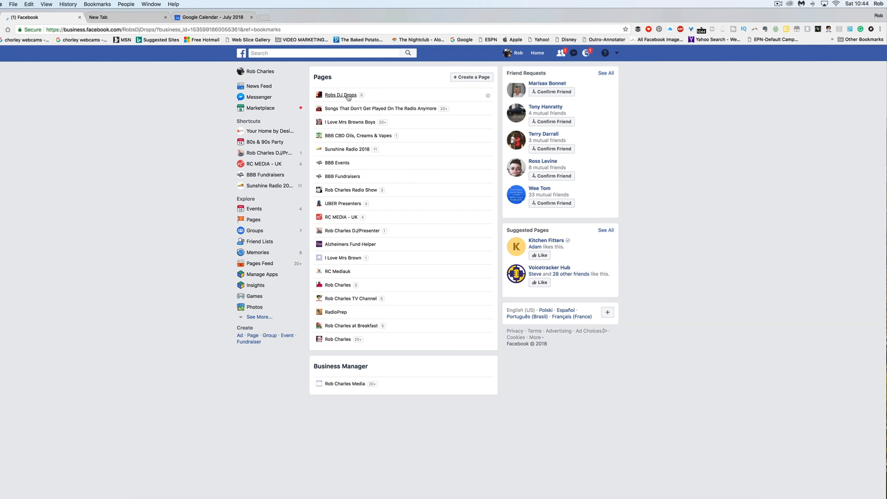
pyautogui.click(340, 95)
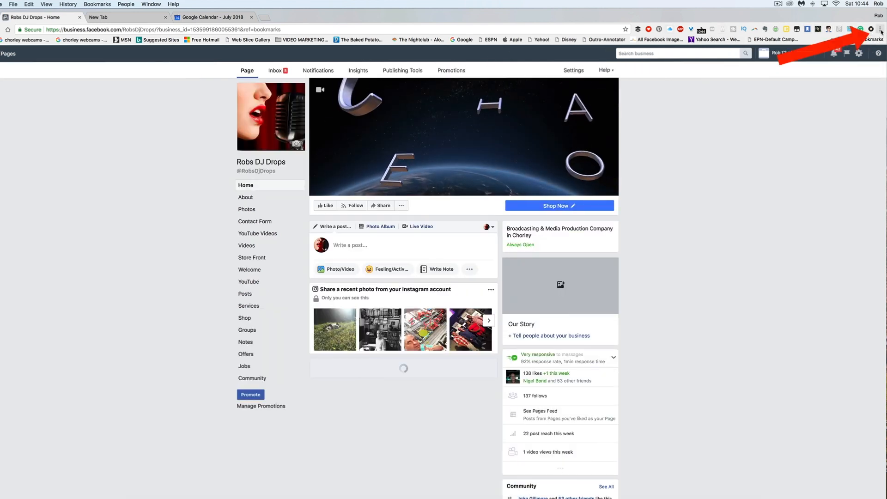
# - Go to Chrome's Extensions page via More Tools and expand its side menu
pyautogui.click(878, 28)
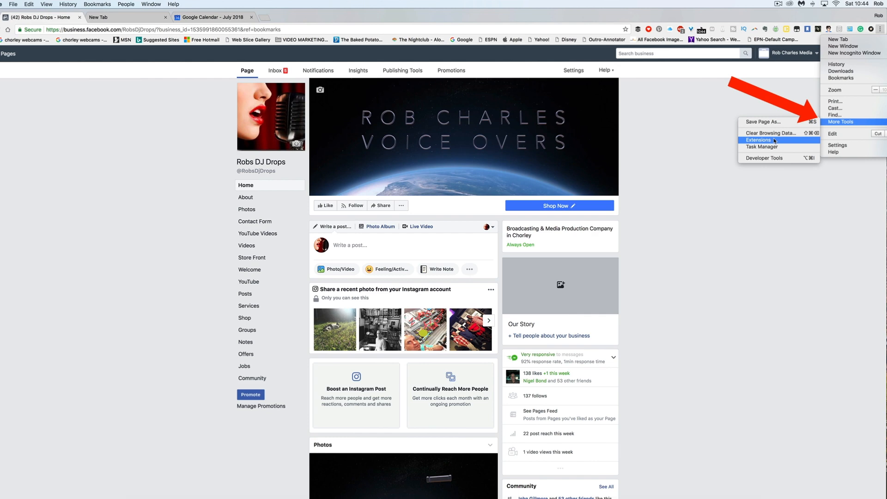
pyautogui.click(760, 140)
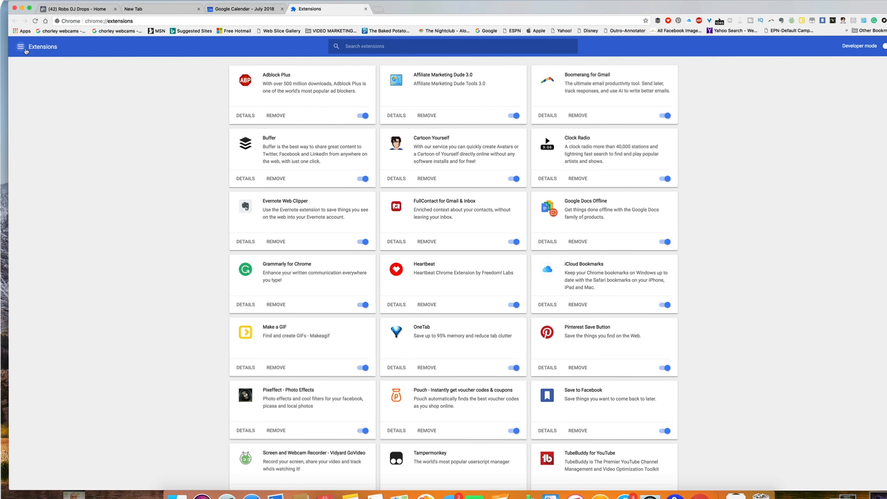
pyautogui.click(21, 46)
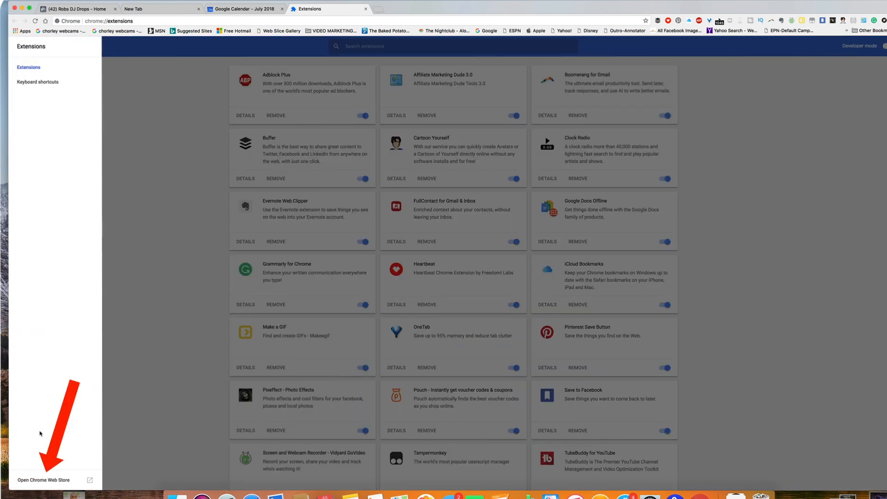
pyautogui.moveTo(44, 479)
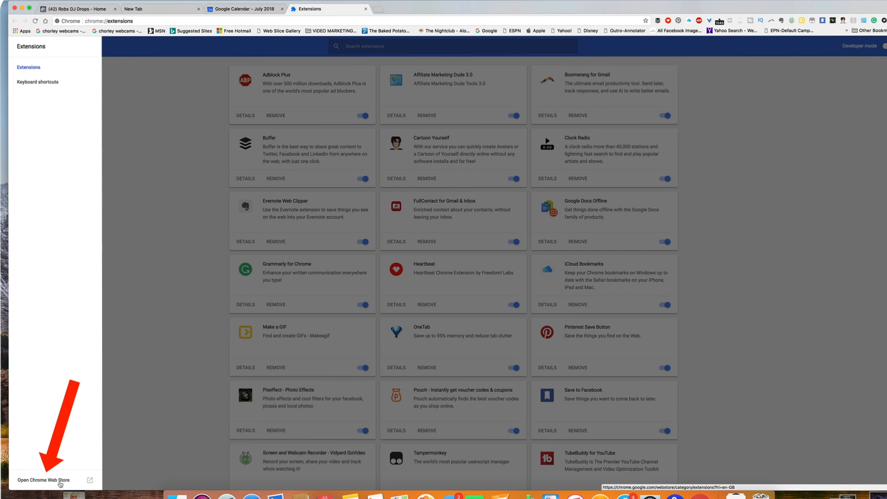
# - Search the Chrome Web Store for 'friends all' to find Group Invite All Friends 2017
pyautogui.click(42, 480)
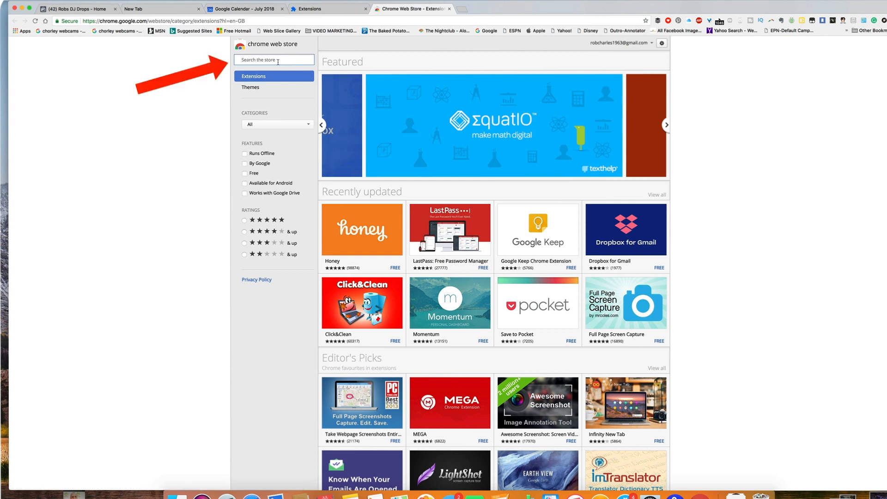
pyautogui.write('friends all')
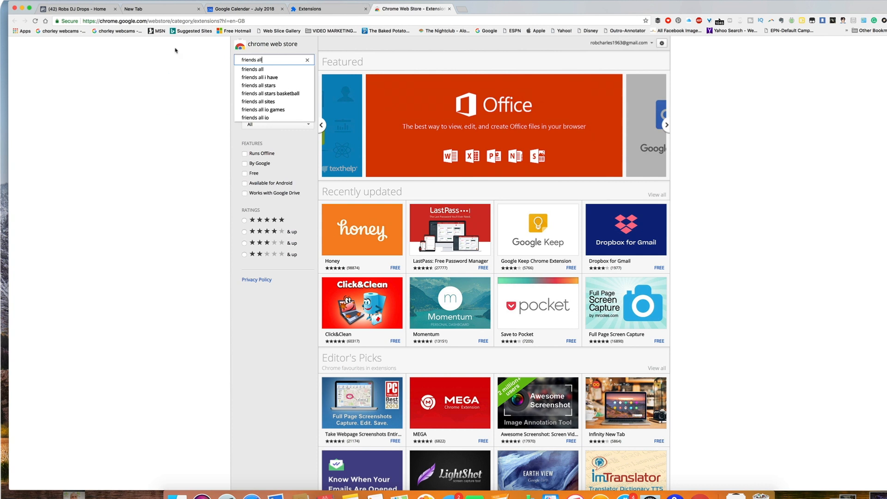
pyautogui.press('enter')
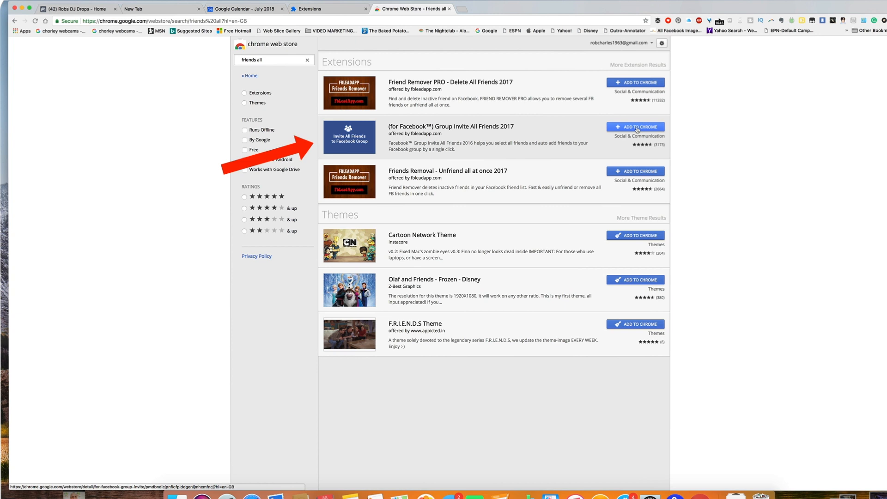
pyautogui.moveTo(636, 129)
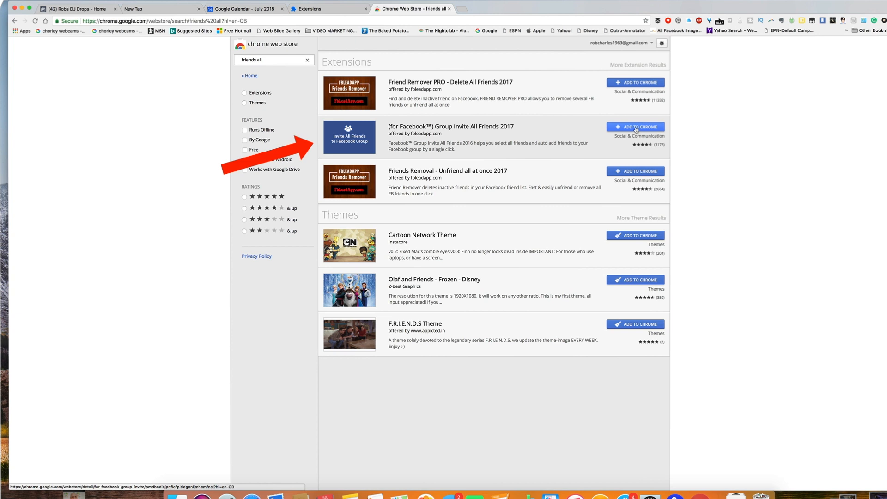
# - Add the Group Invite All Friends 2017 extension to Chrome and return to the Facebook tab
pyautogui.click(634, 127)
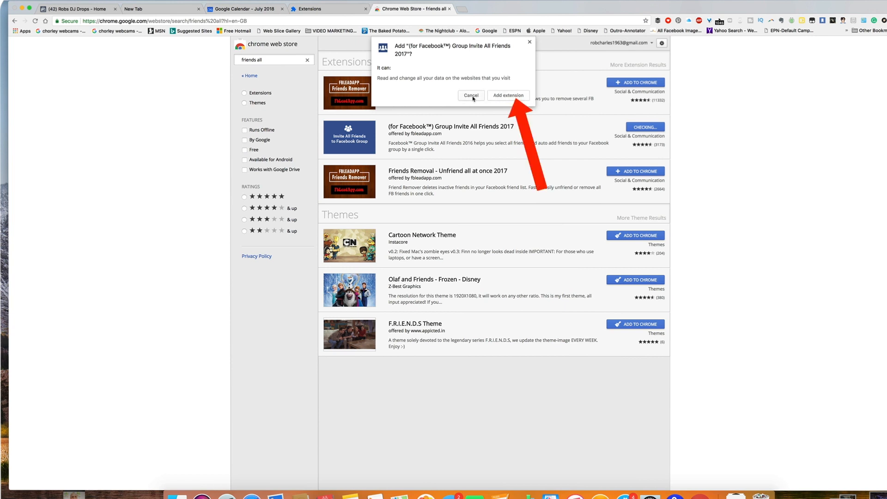
pyautogui.click(471, 95)
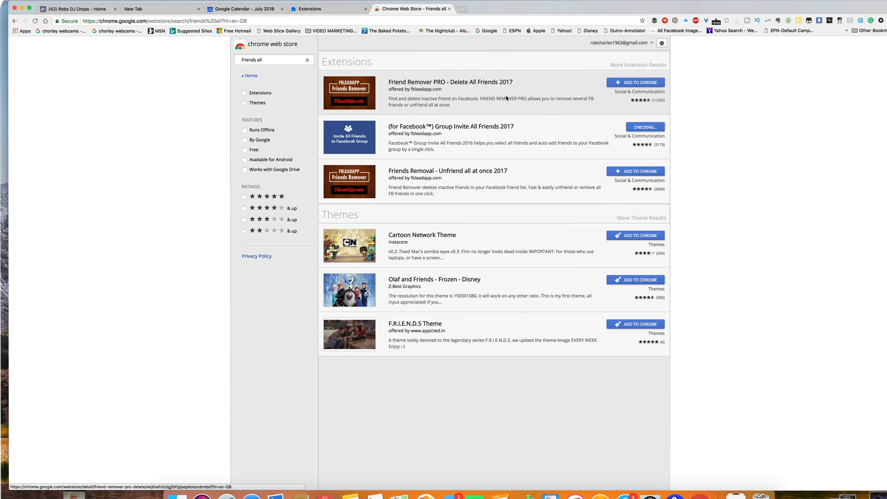
pyautogui.click(450, 127)
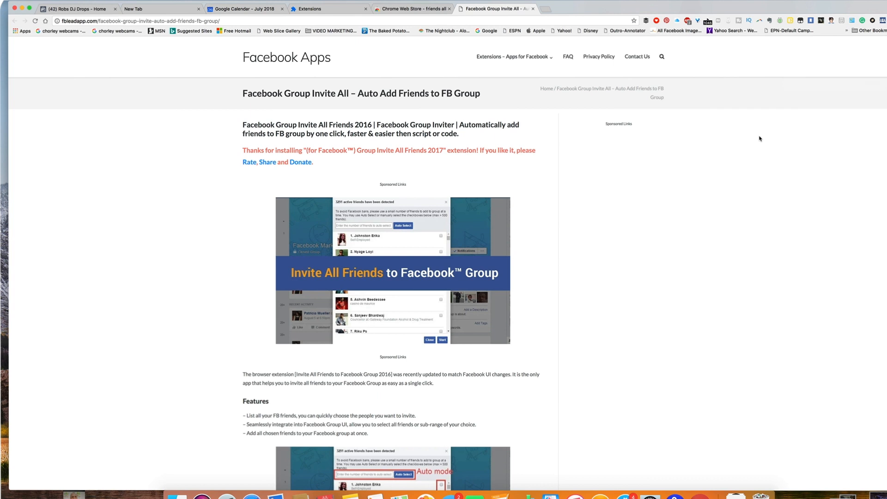
pyautogui.moveTo(708, 120)
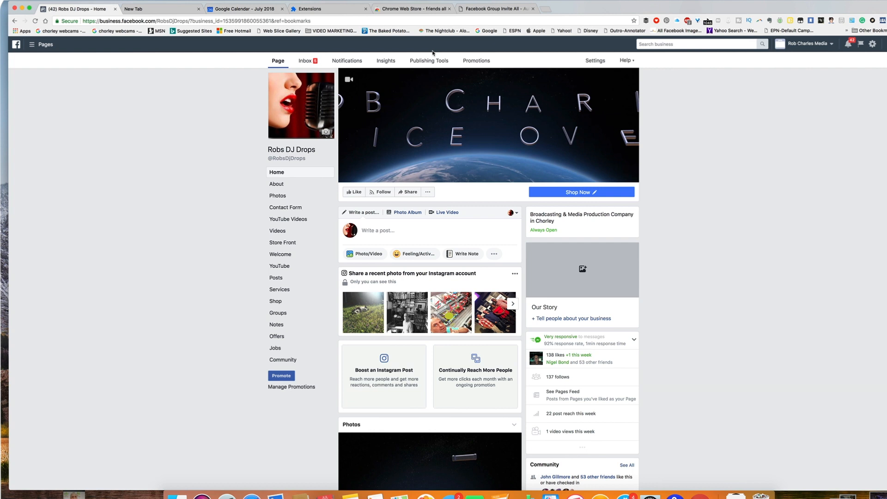
# - Reload the Robs DJ Drops page and bring up the Invite Friends dialog from the ... menu
pyautogui.click(488, 124)
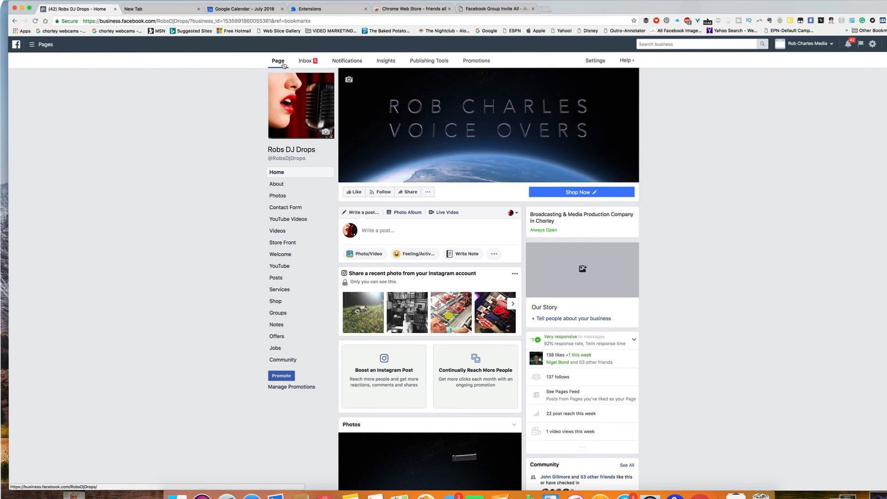
pyautogui.click(278, 61)
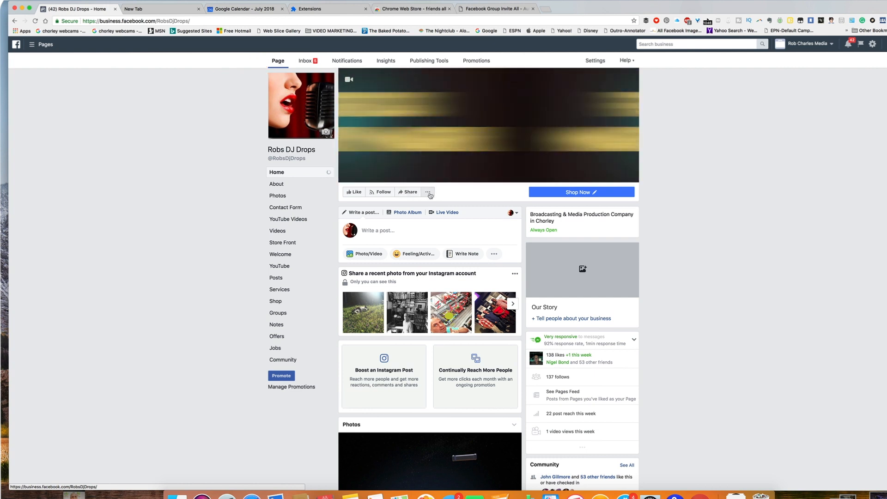
pyautogui.click(428, 192)
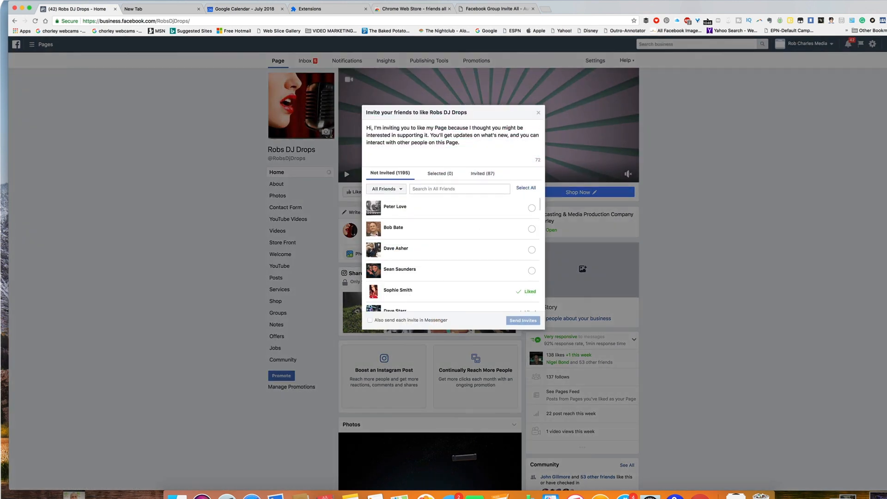
pyautogui.moveTo(552, 138)
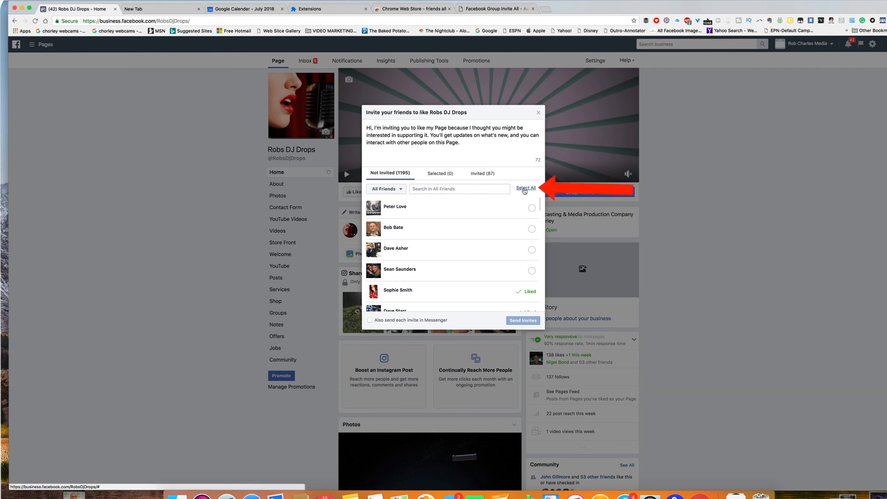
# - Select all friends and send Robs DJ Drops invites to the 1161 selected
pyautogui.click(525, 187)
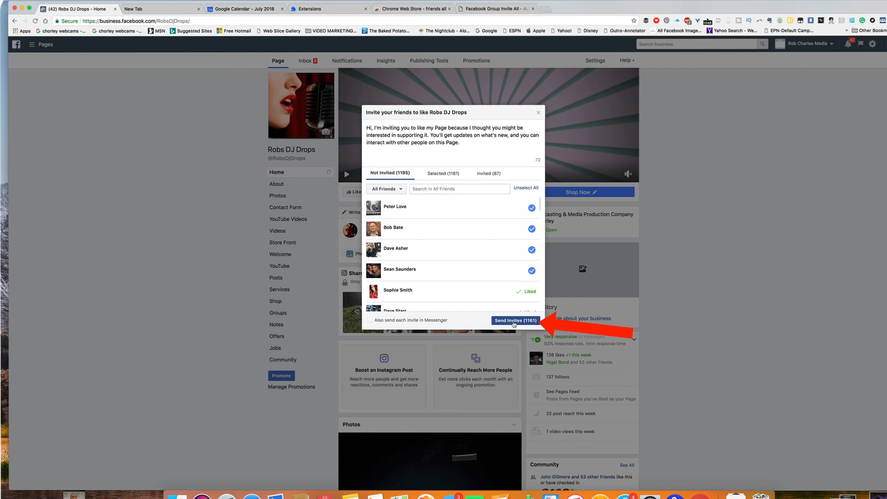
pyautogui.click(515, 321)
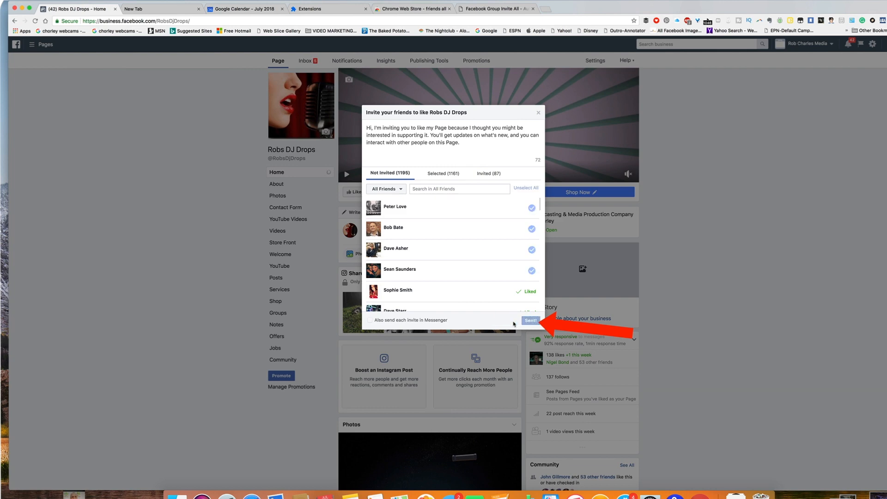
pyautogui.click(530, 321)
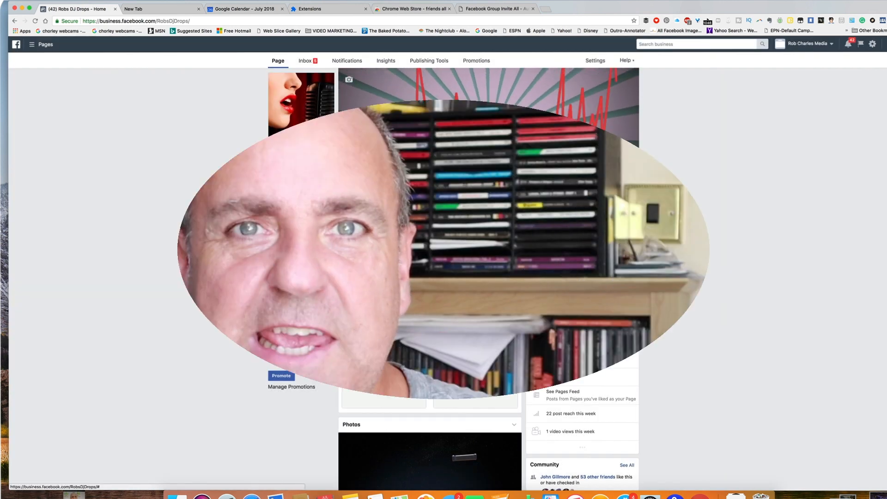